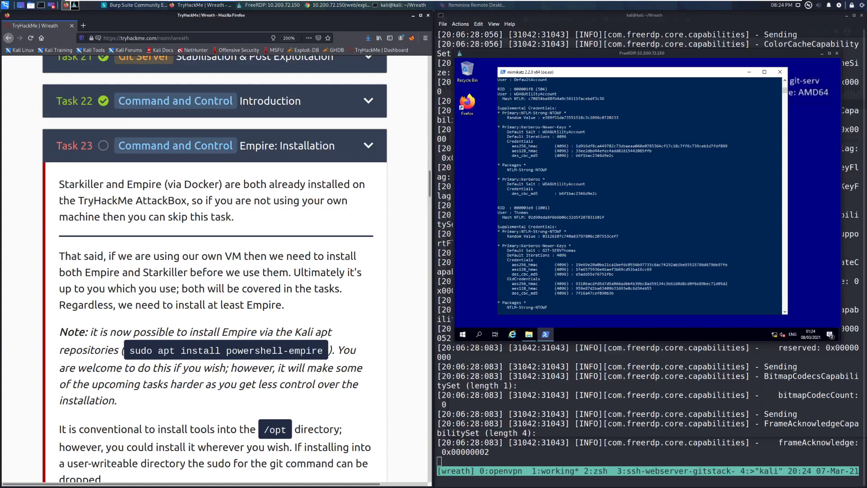
mouse_move(391, 230)
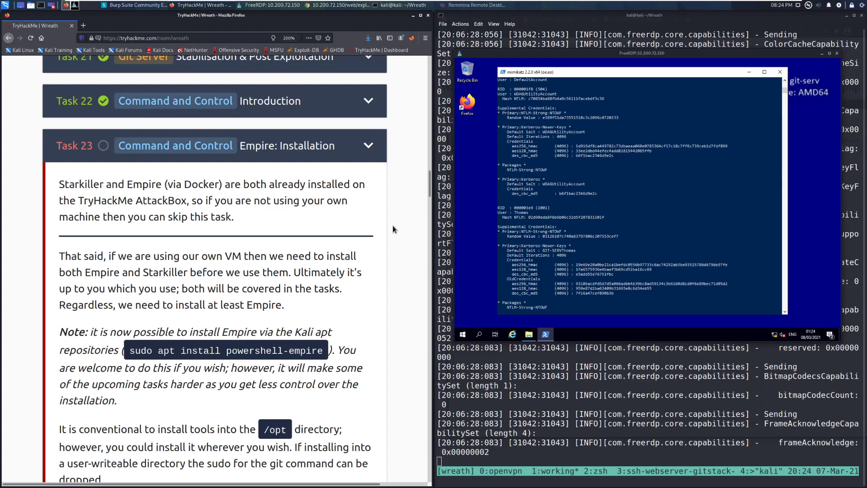
mouse_move(416, 145)
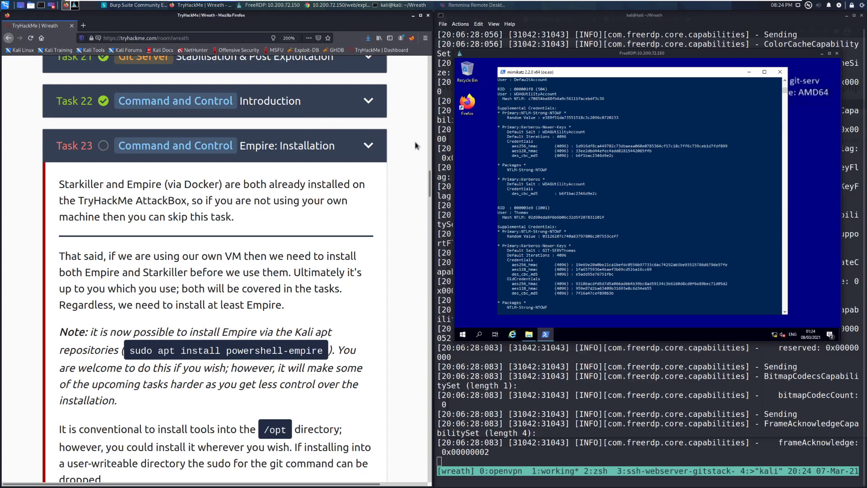
mouse_move(412, 148)
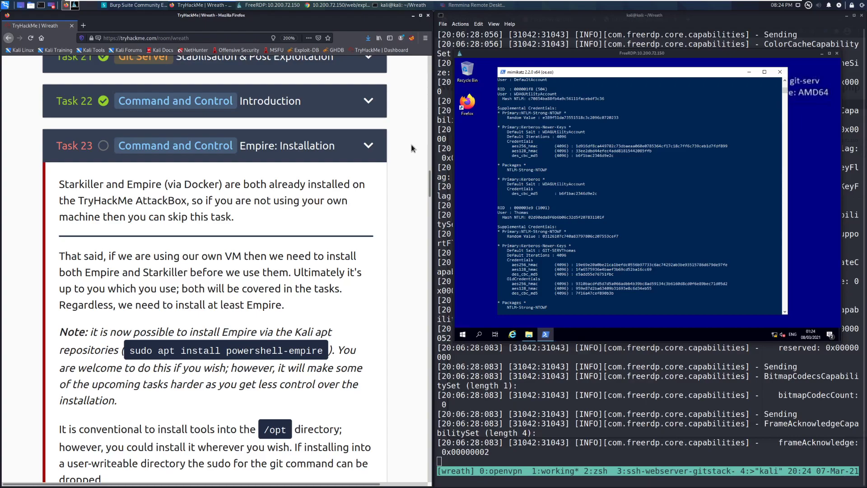
Become root in the terminal with sudo su.
scroll("down", 3)
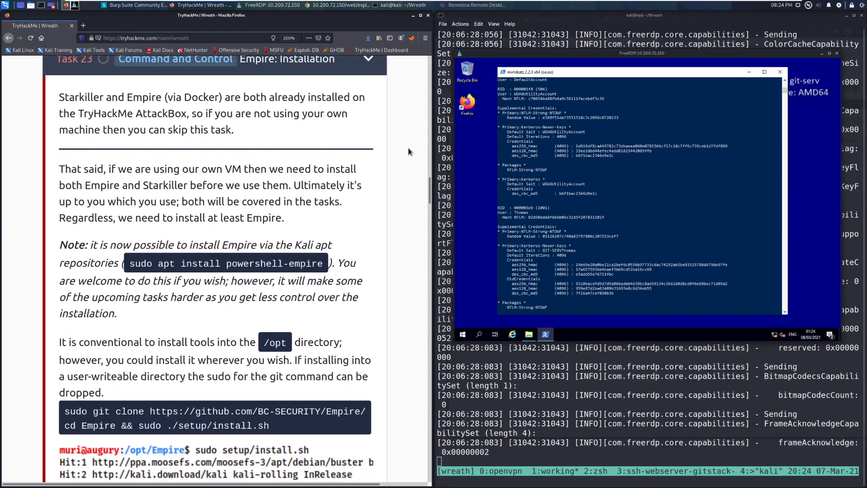
scroll("down", 3)
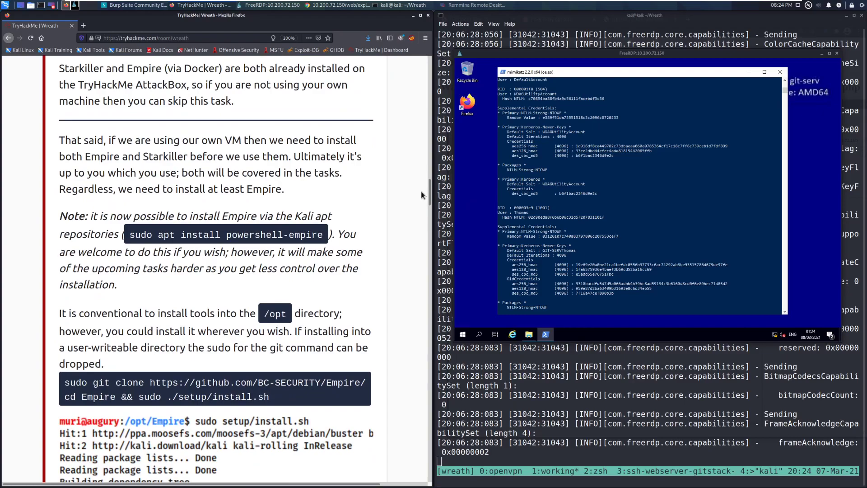
mouse_move(416, 191)
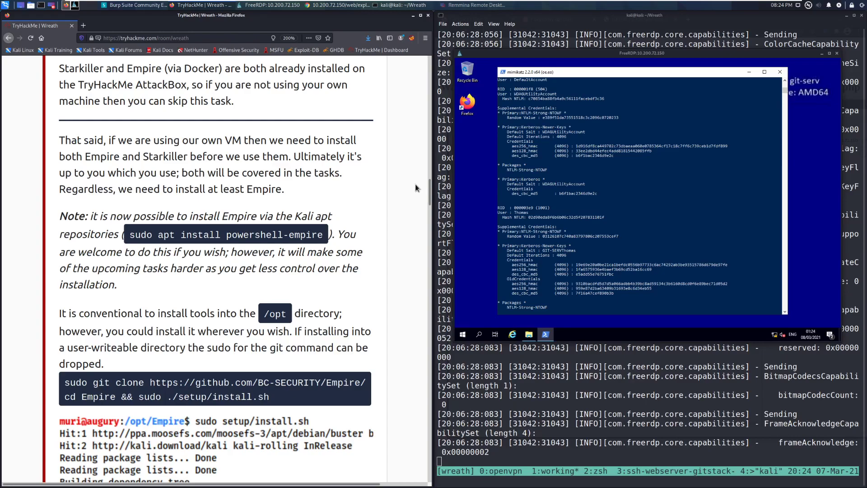
mouse_move(414, 185)
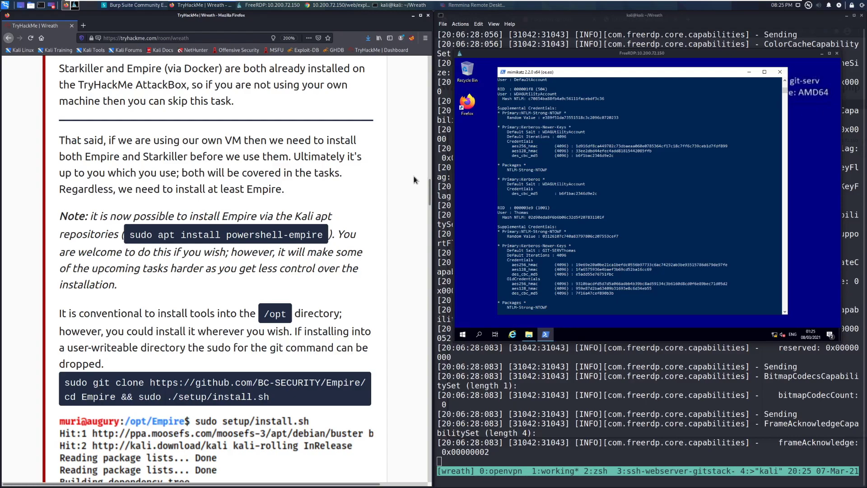
scroll("down", 3)
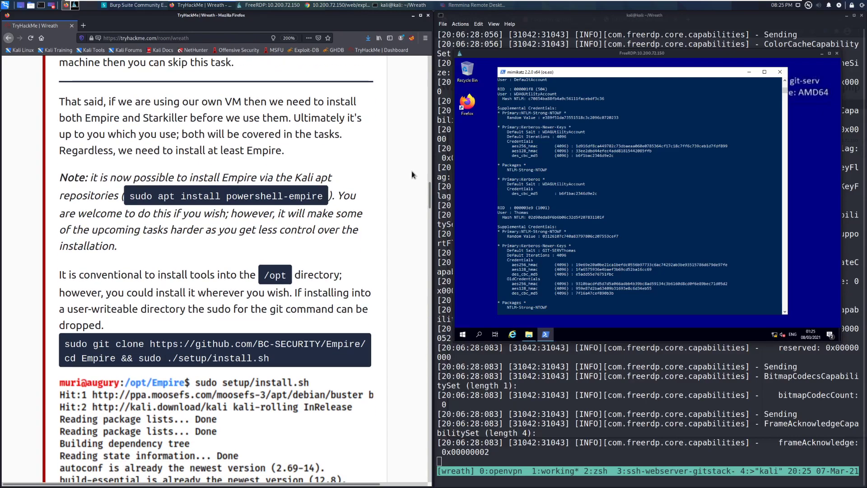
mouse_move(412, 175)
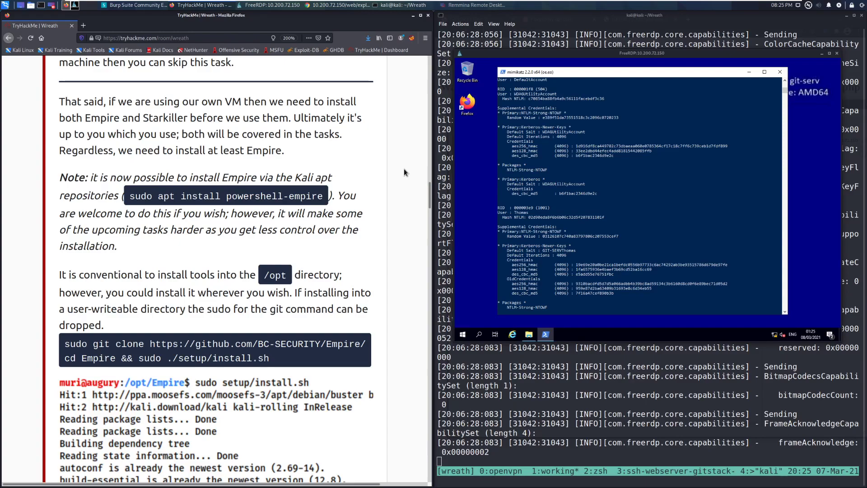
mouse_move(400, 171)
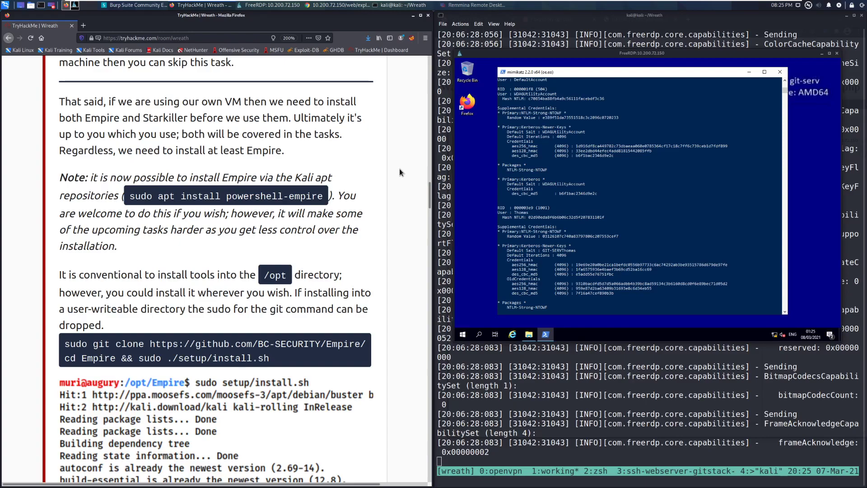
scroll("down", 3)
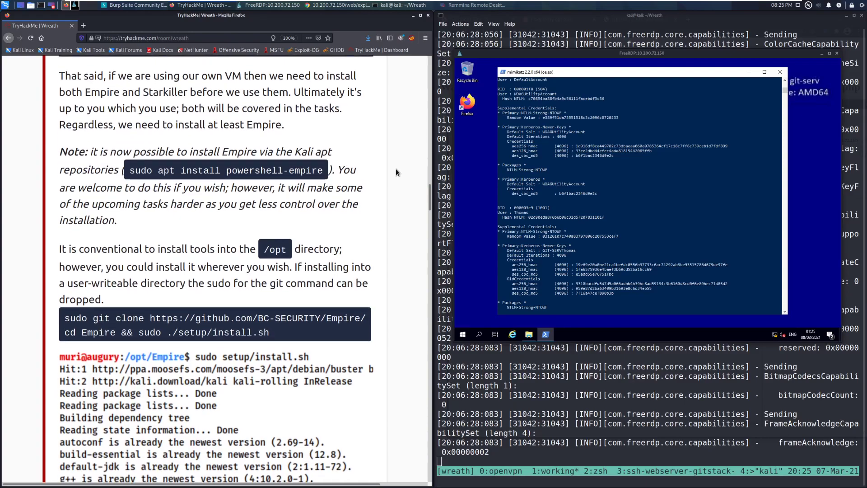
scroll("down", 3)
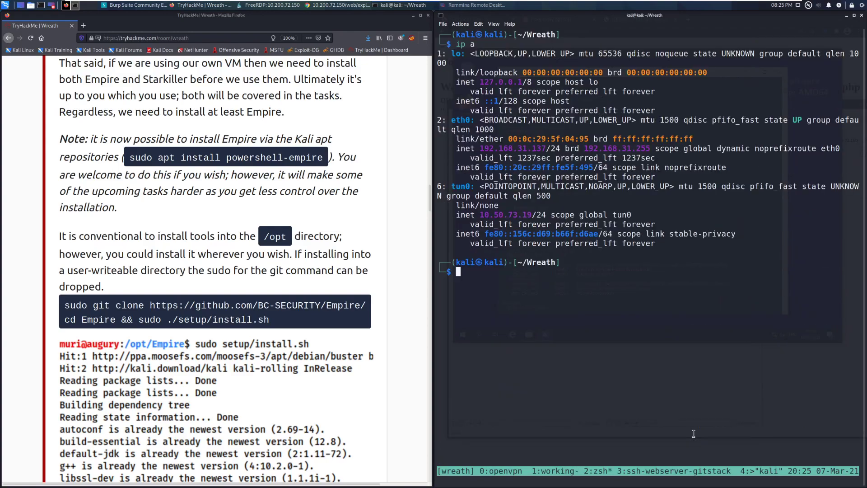
type("sudo su")
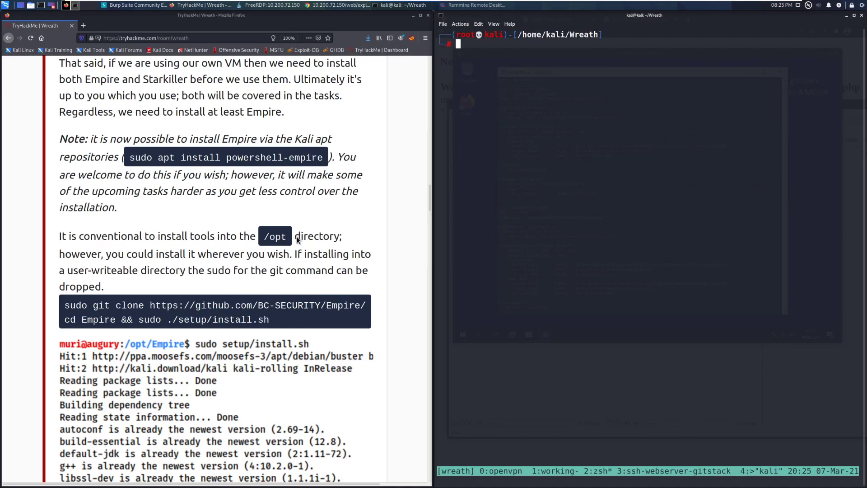
scroll("down", 3)
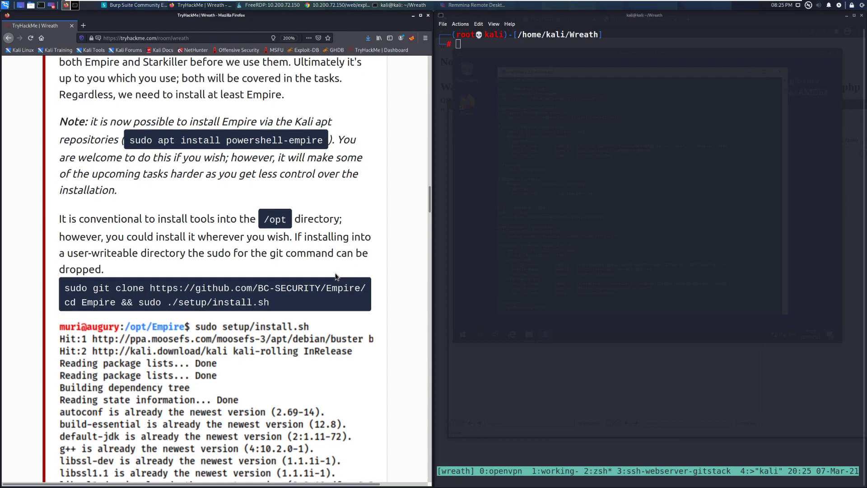
scroll("down", 3)
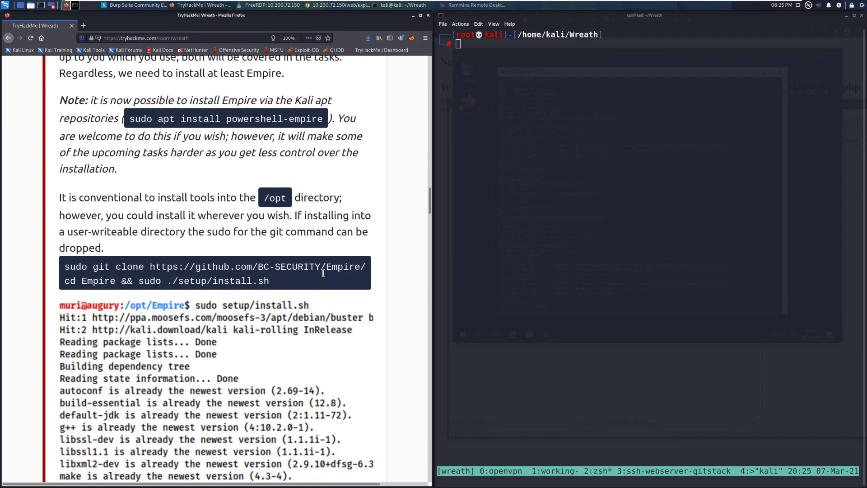
mouse_move(341, 273)
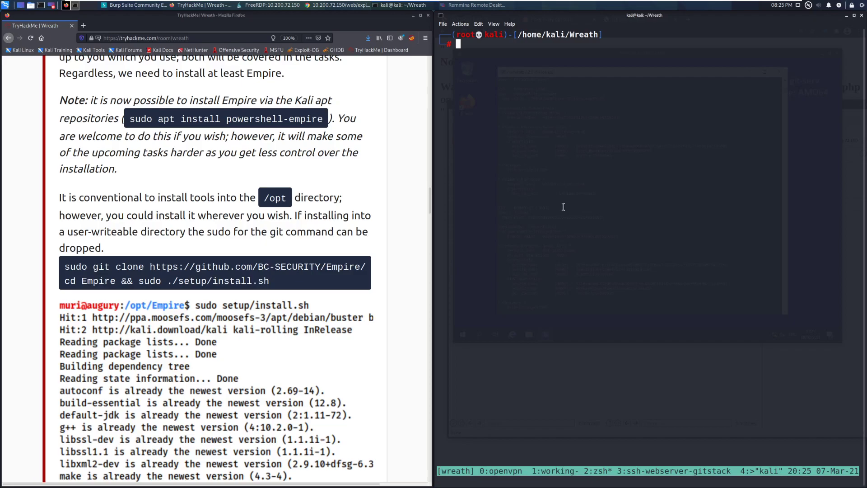
Move into /opt and list its contents.
type("cd /opt")
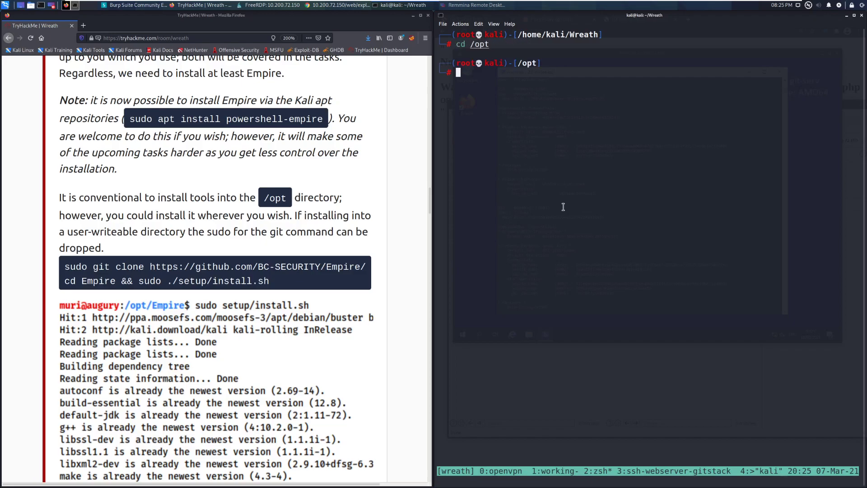
type("ls")
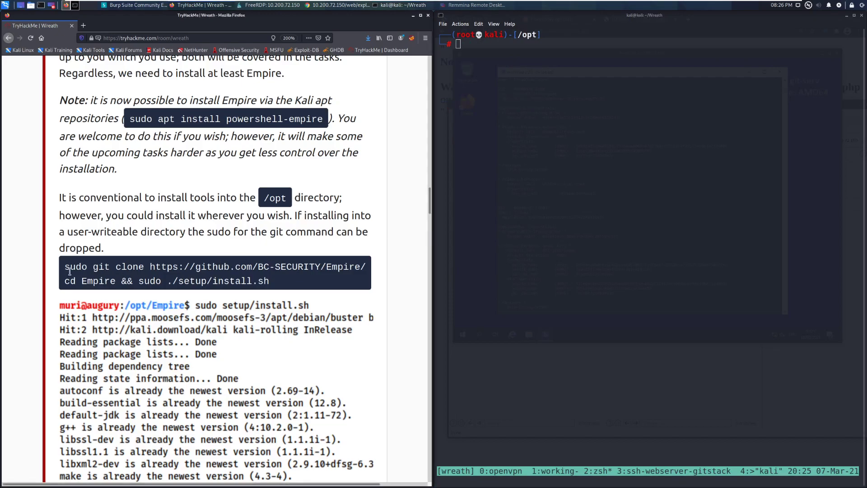
Copy the git clone command for BC-SECURITY Empire from the TryHackMe page.
left_click_drag(93, 267, 332, 266)
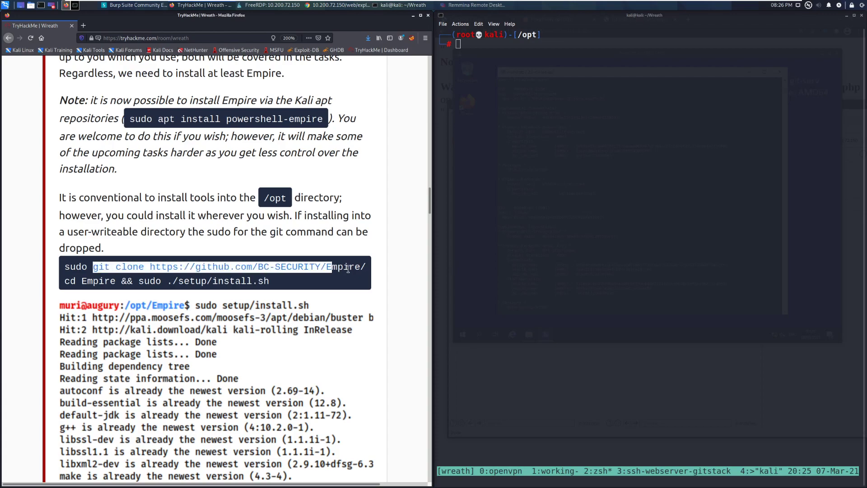
right_click(343, 268)
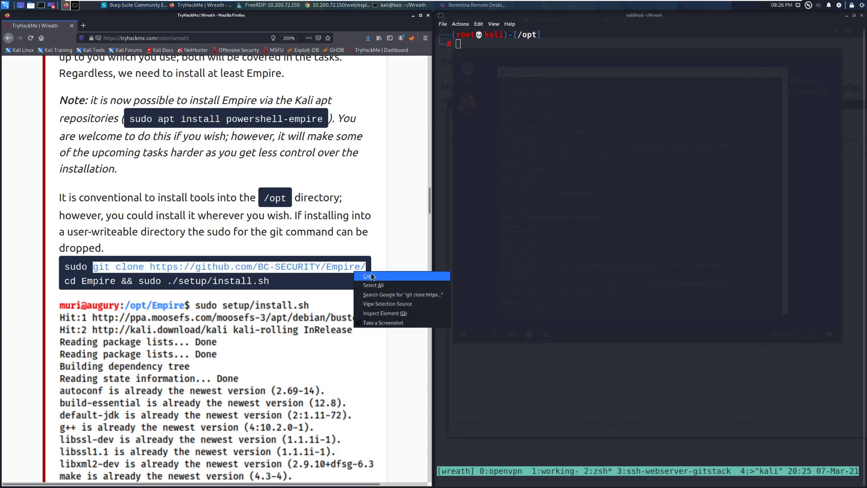
left_click(367, 276)
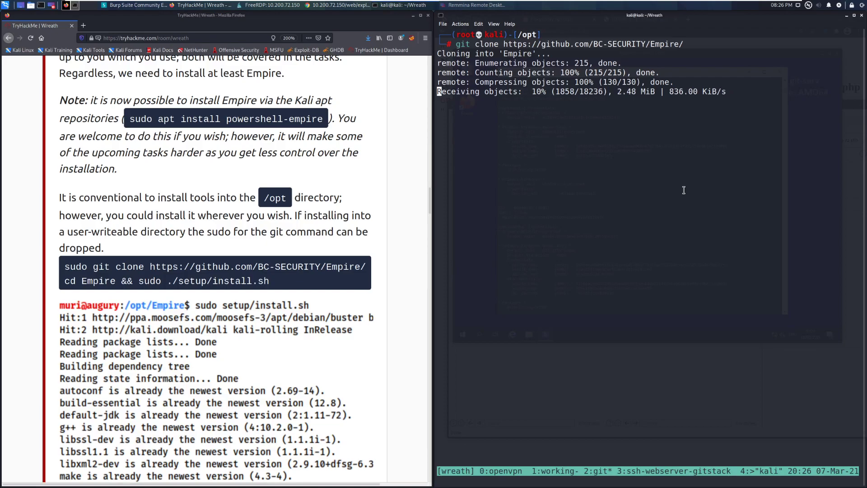
mouse_move(411, 253)
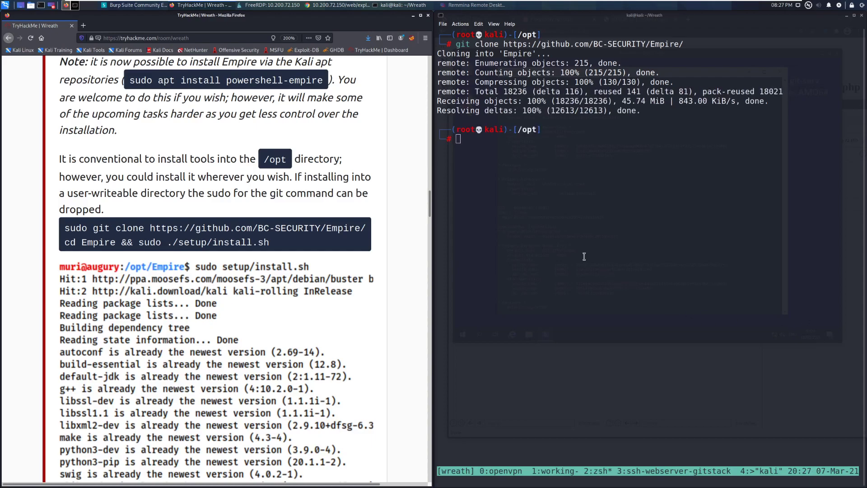
Enter /opt/Empire and run ./setup/install.sh to start installing dependencies.
scroll("down", 3)
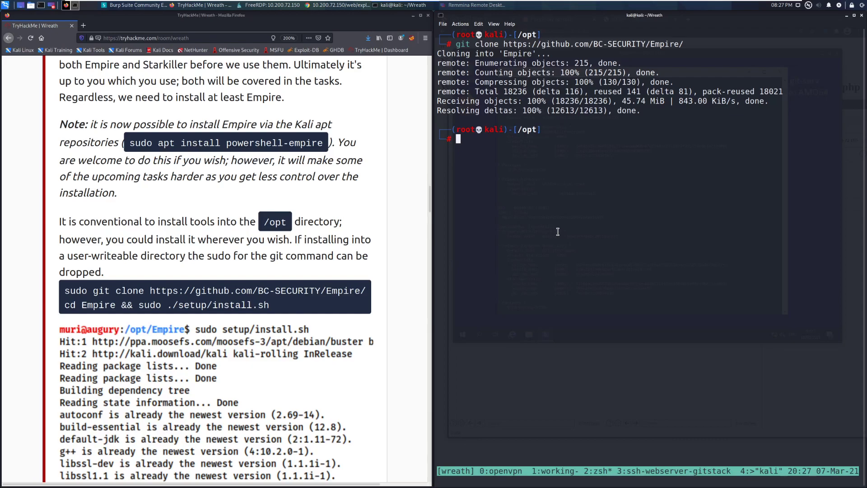
type("cd /opt")
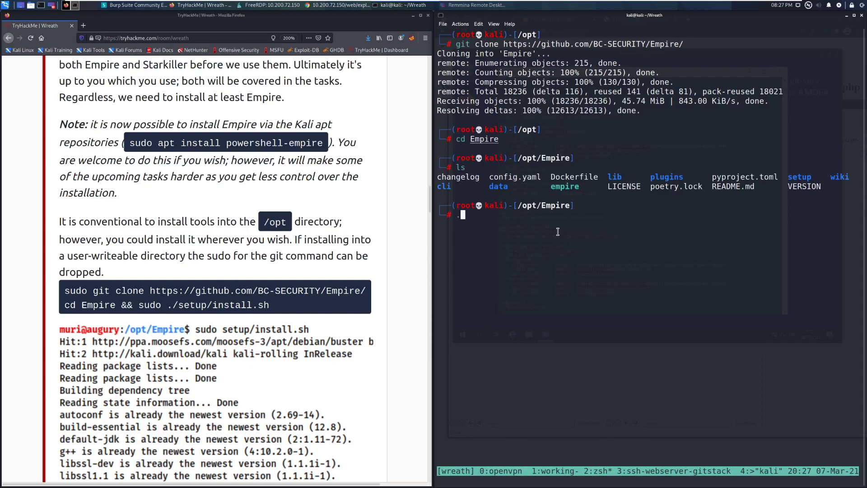
type("./setup/install.sh")
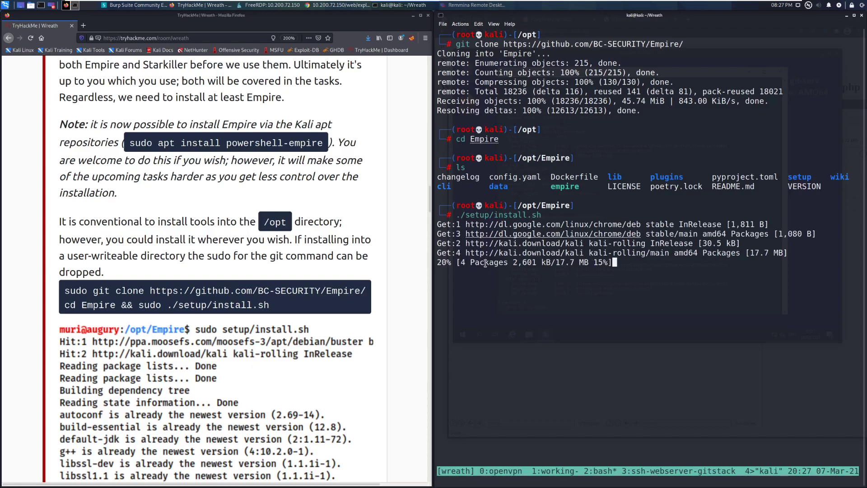
scroll("down", 3)
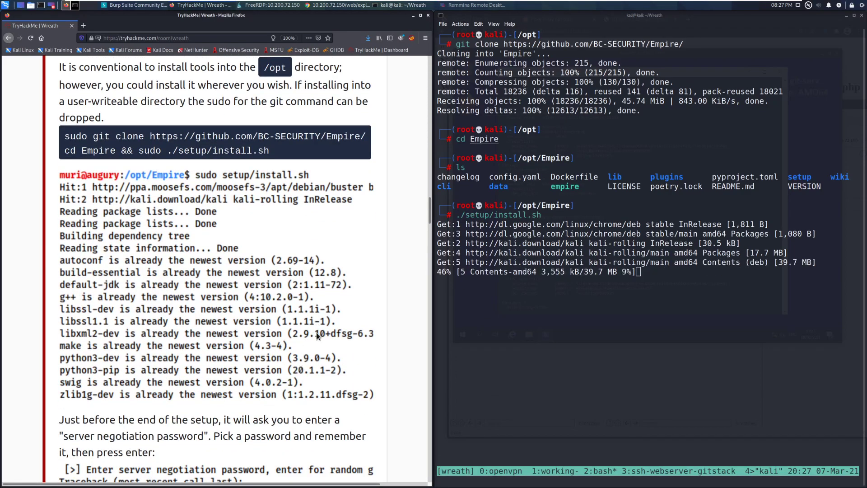
scroll("down", 3)
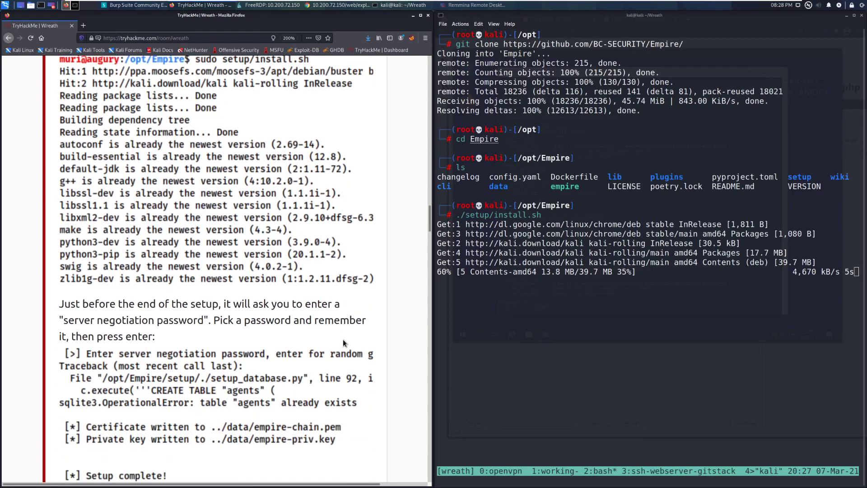
scroll("down", 3)
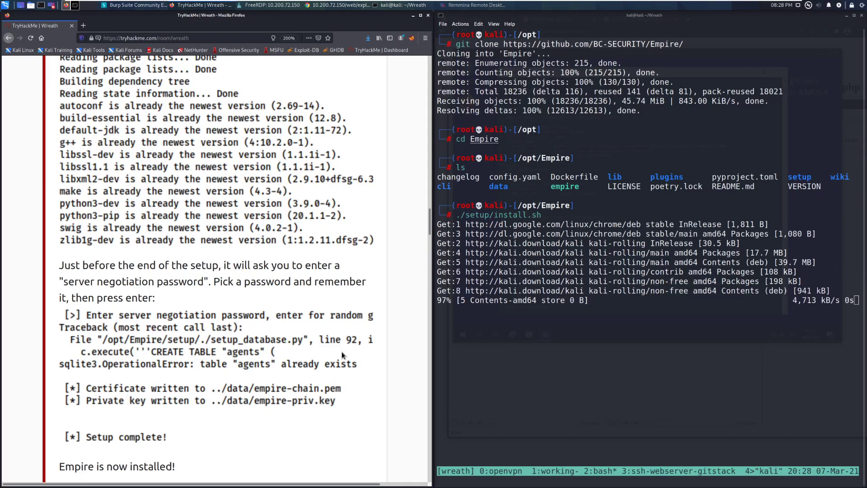
scroll("down", 3)
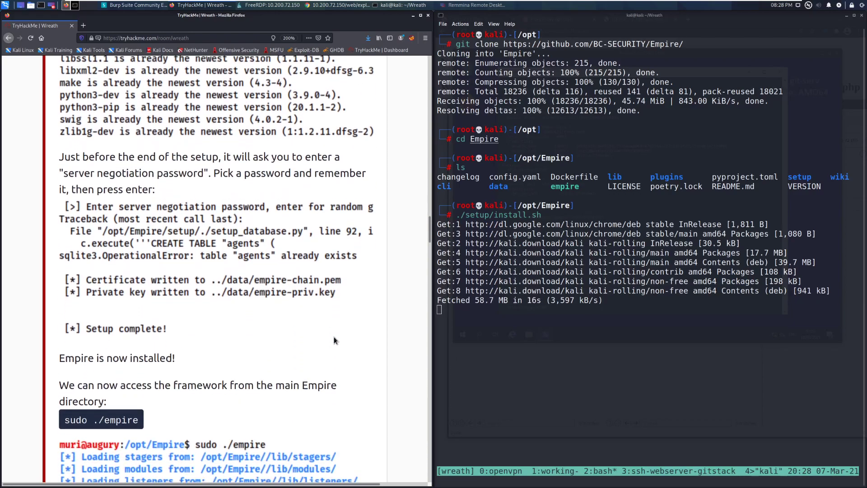
scroll("down", 3)
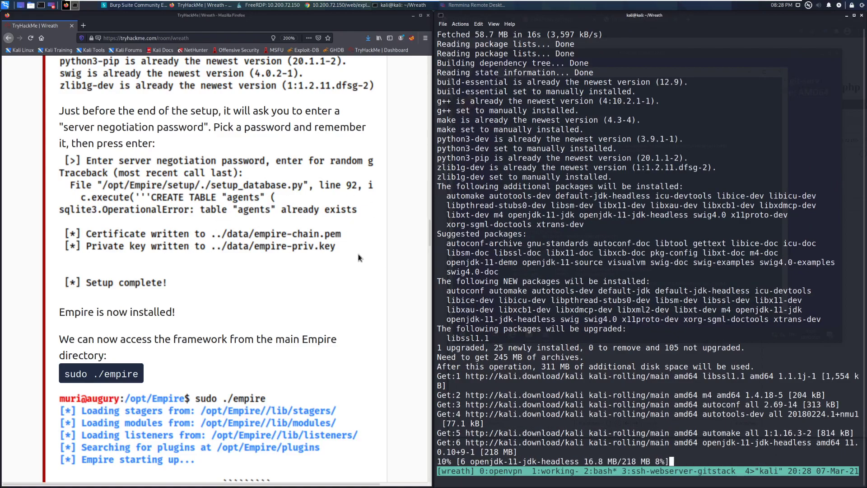
mouse_move(360, 272)
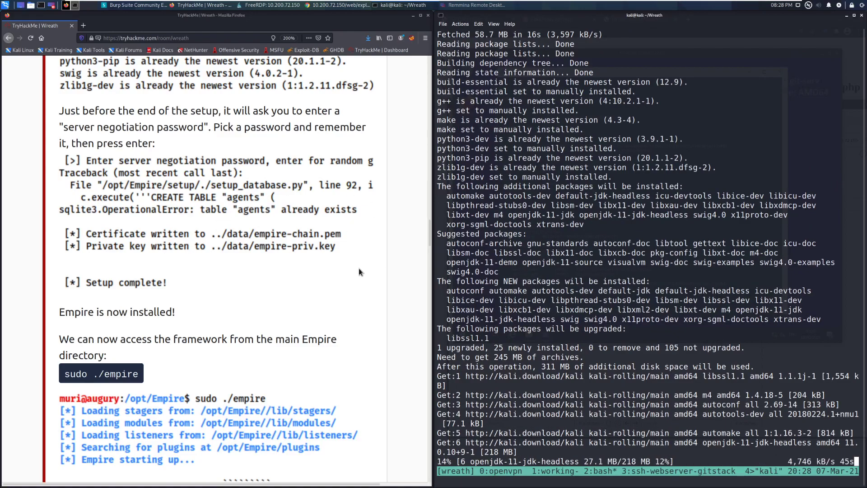
mouse_move(355, 256)
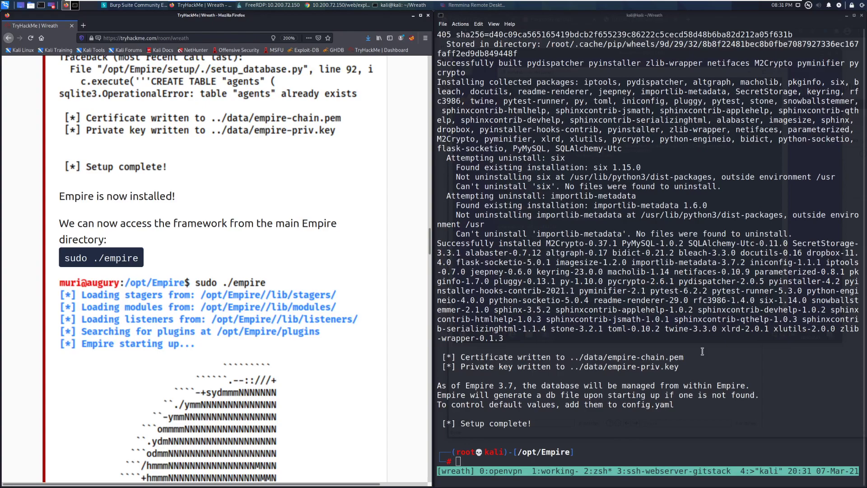
Launch ./empire once setup completes, reaching the Empire 3.7.2 prompt with 318 modules.
scroll("down", 3)
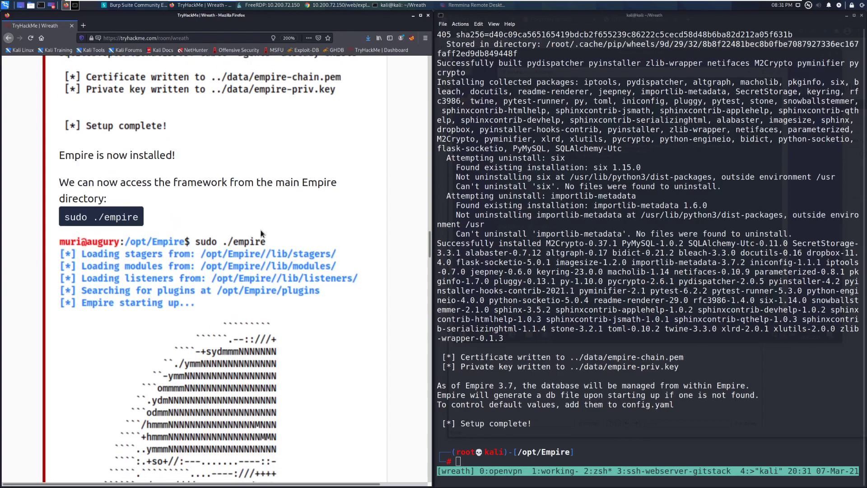
scroll("down", 3)
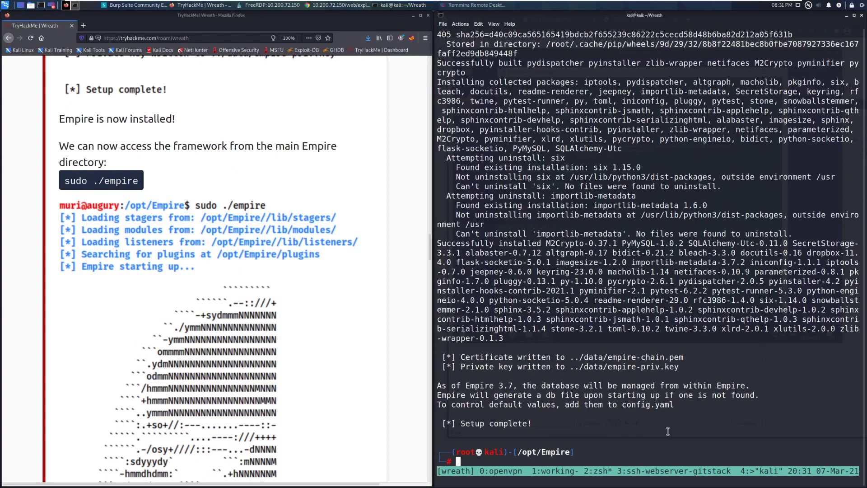
type("./empire")
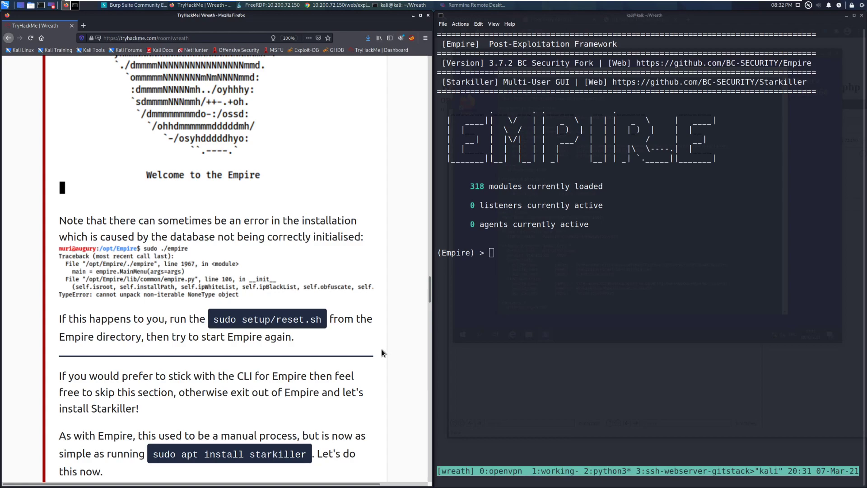
scroll("down", 3)
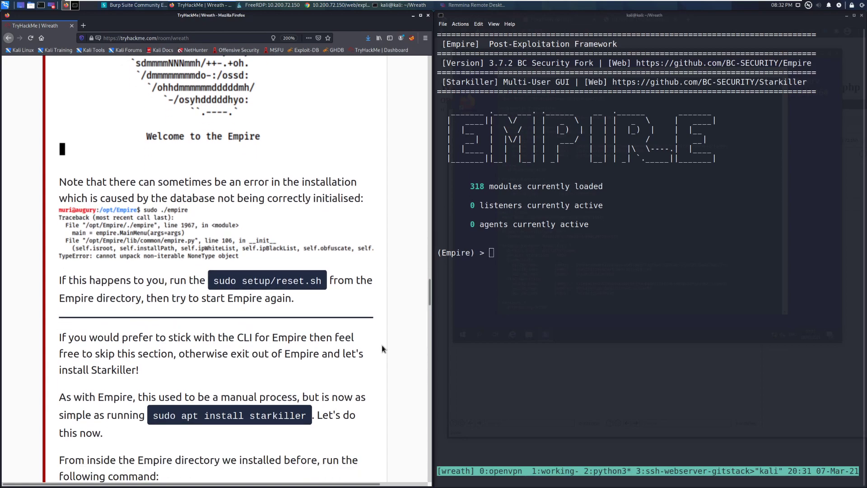
mouse_move(384, 347)
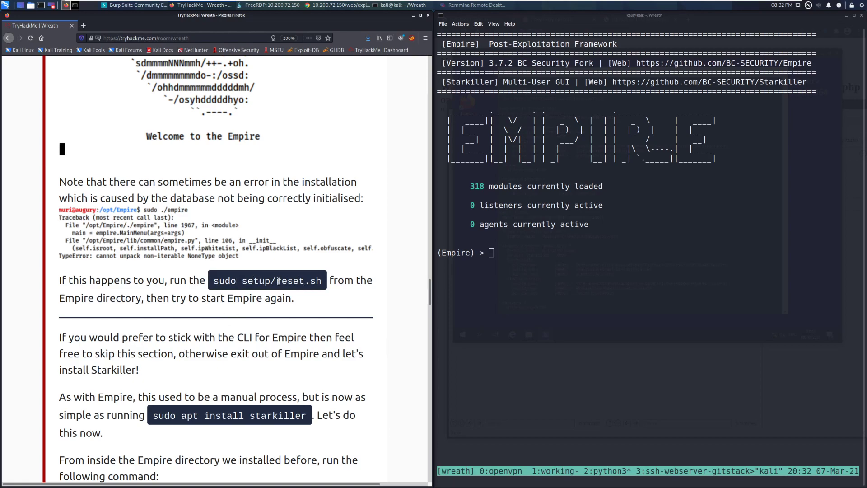
mouse_move(303, 283)
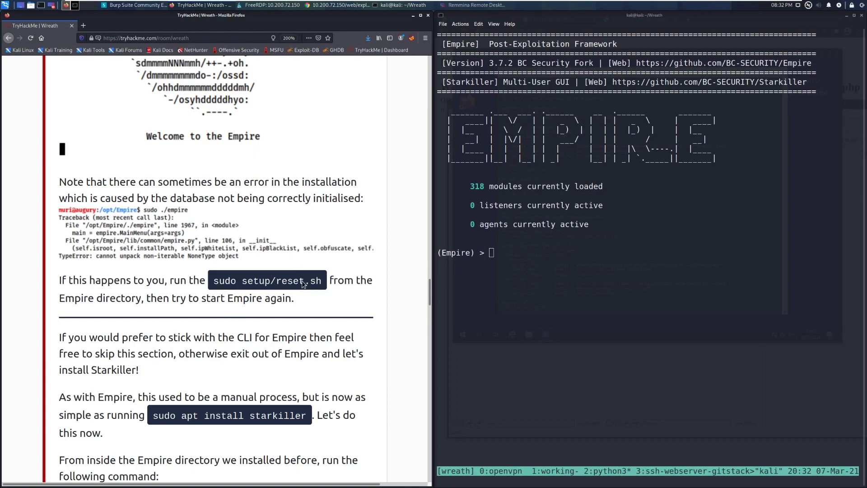
mouse_move(365, 349)
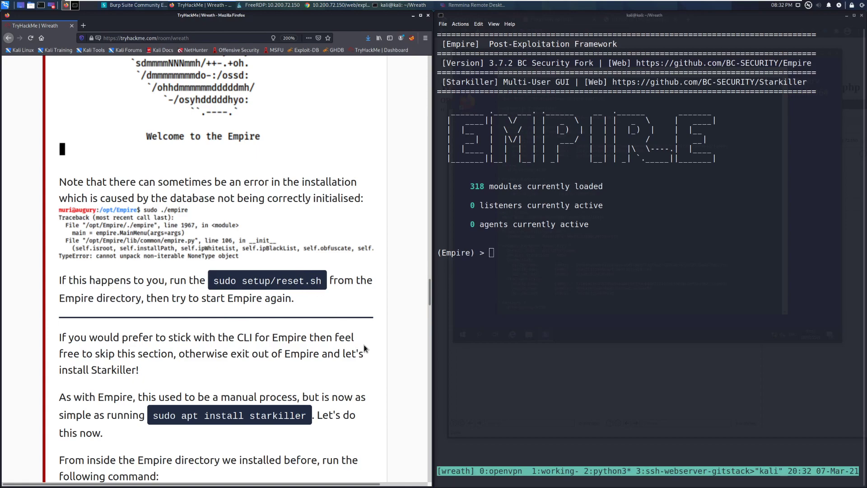
scroll("down", 3)
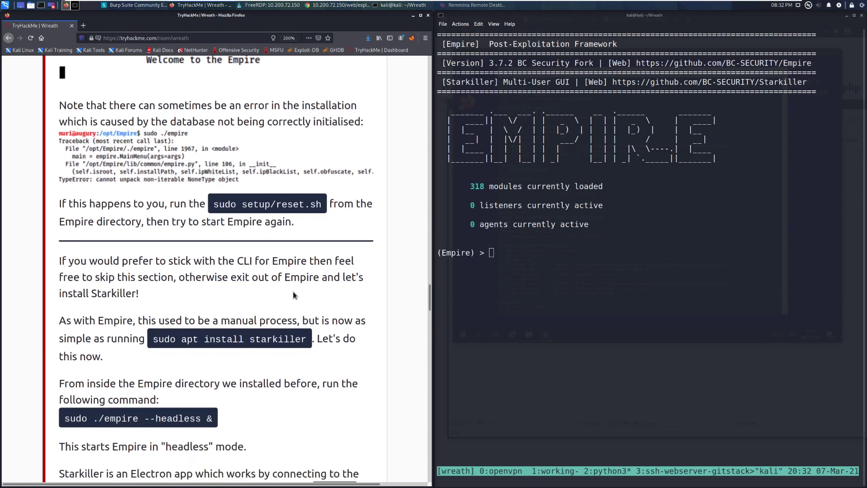
scroll("down", 3)
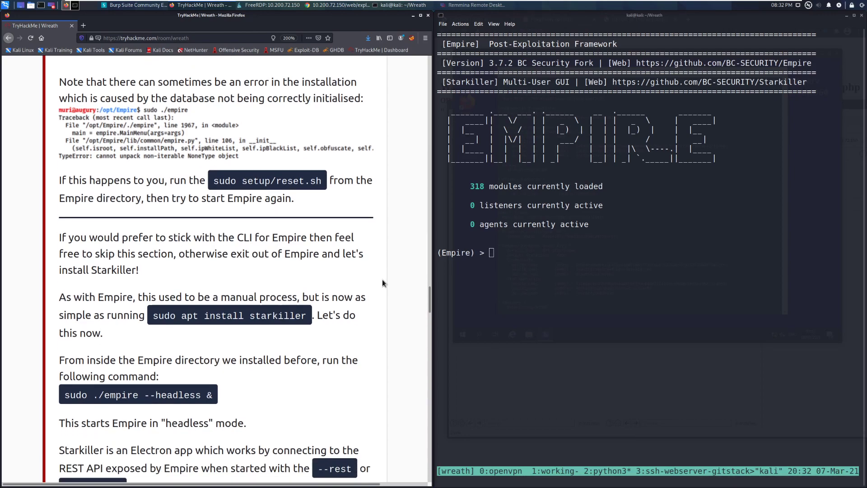
scroll("down", 3)
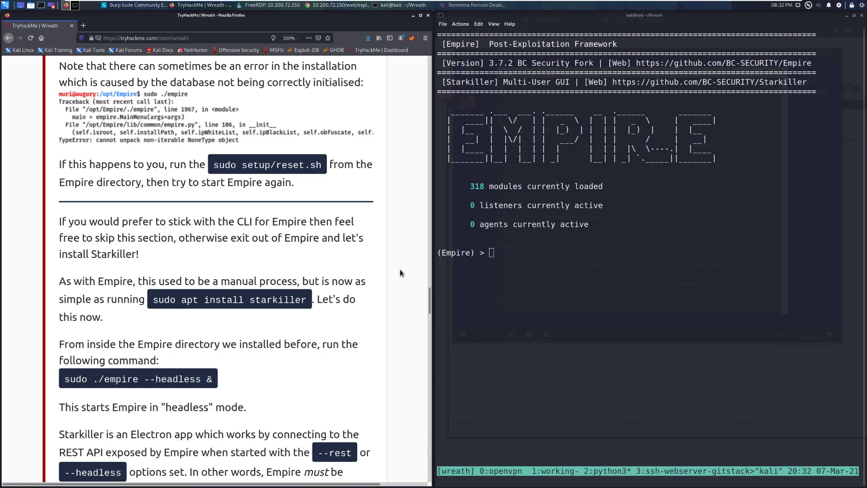
mouse_move(380, 297)
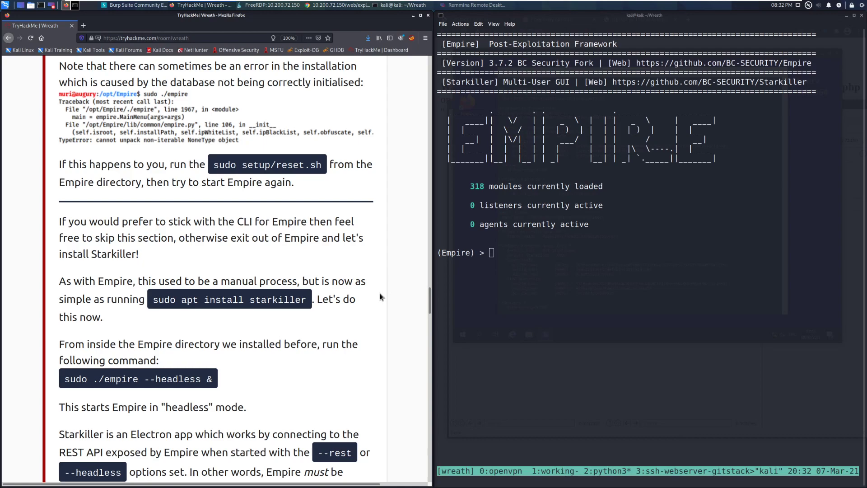
mouse_move(375, 299)
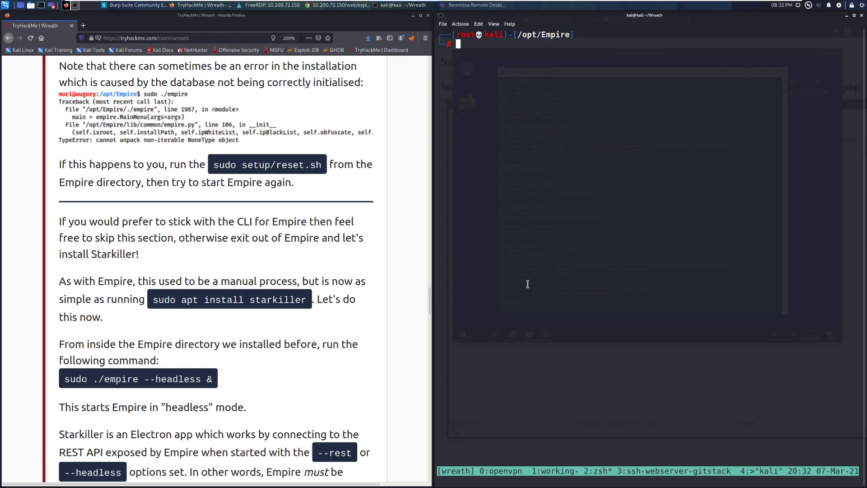
mouse_move(591, 293)
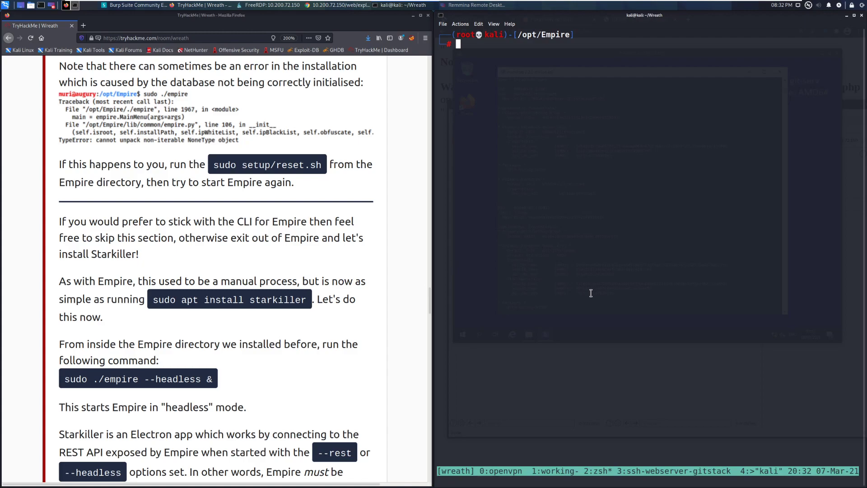
Install the Starkiller package with apt install starkiller.
type("apt install")
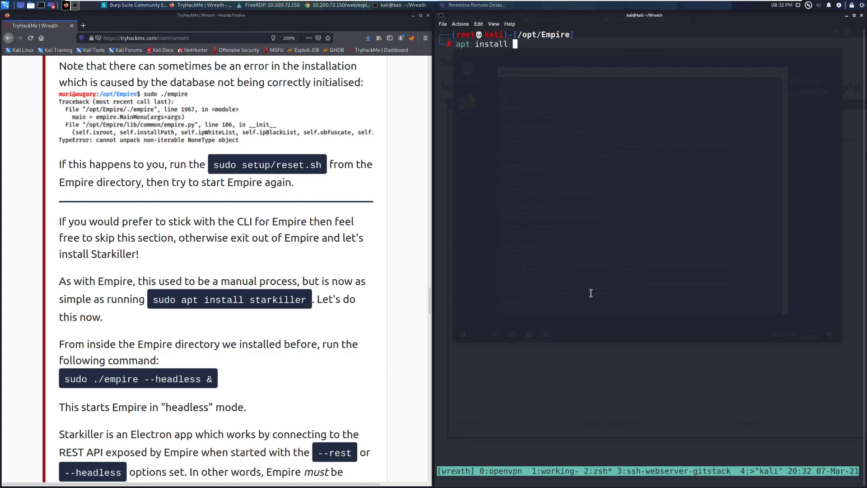
type("star")
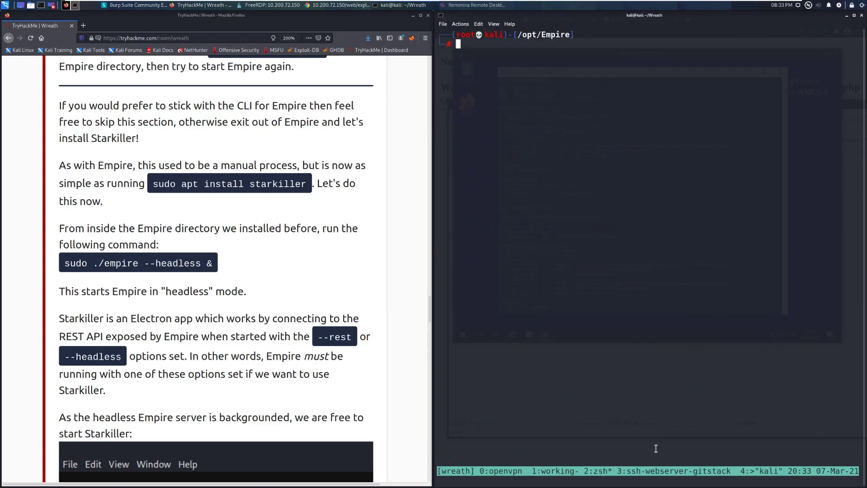
Run ./empire --headless & so Empire serves SocketIO on 5000 and REST API on 1337.
type("./empire --headle")
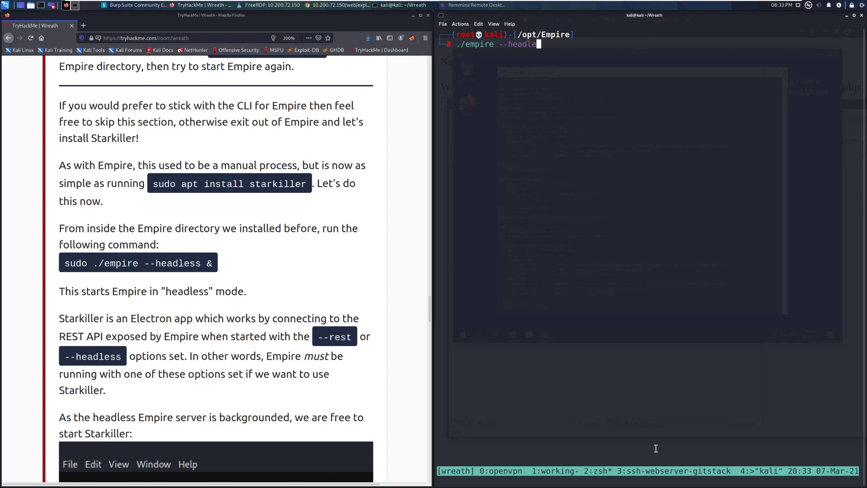
key("Return")
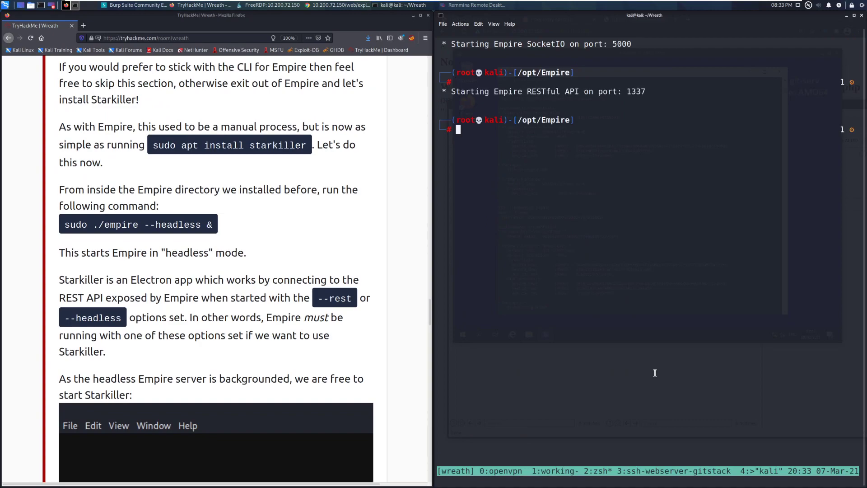
scroll("down", 3)
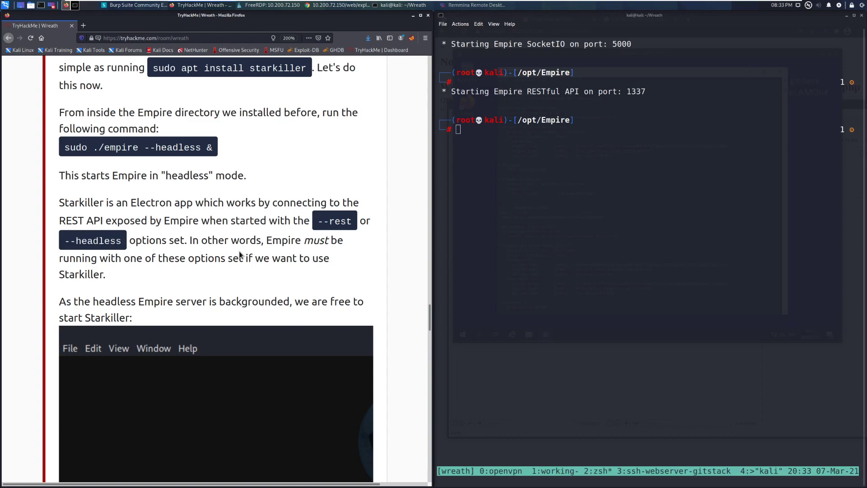
scroll("down", 3)
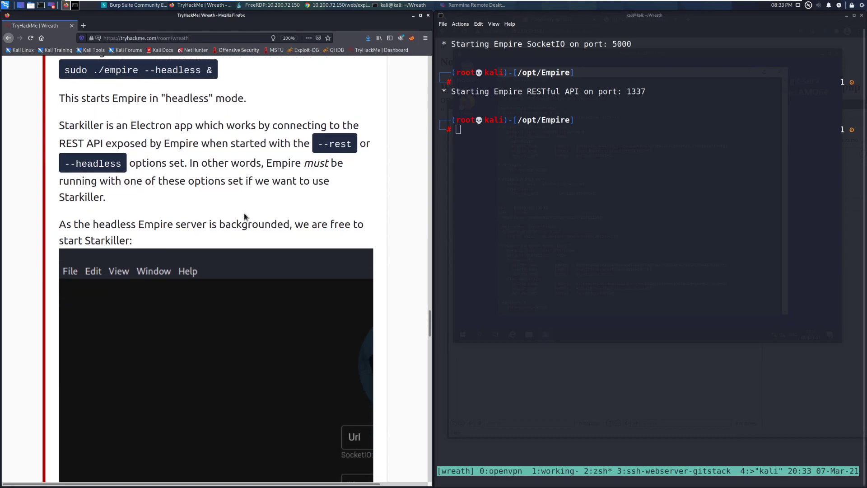
scroll("down", 3)
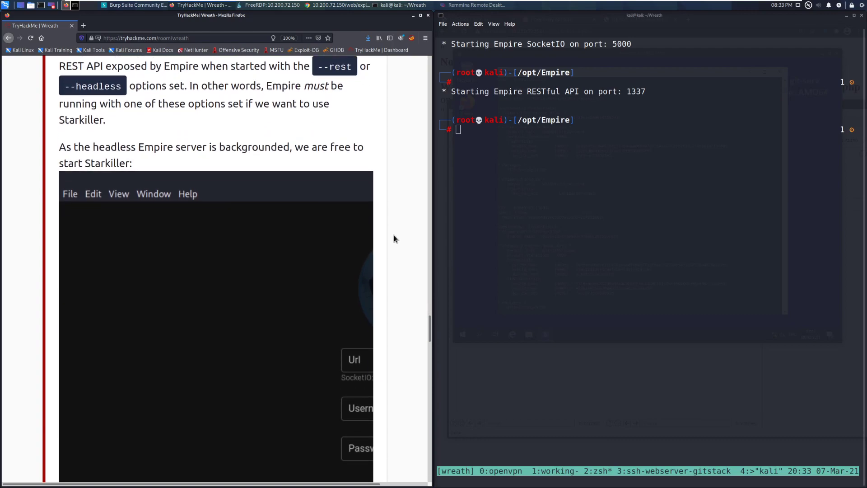
scroll("down", 3)
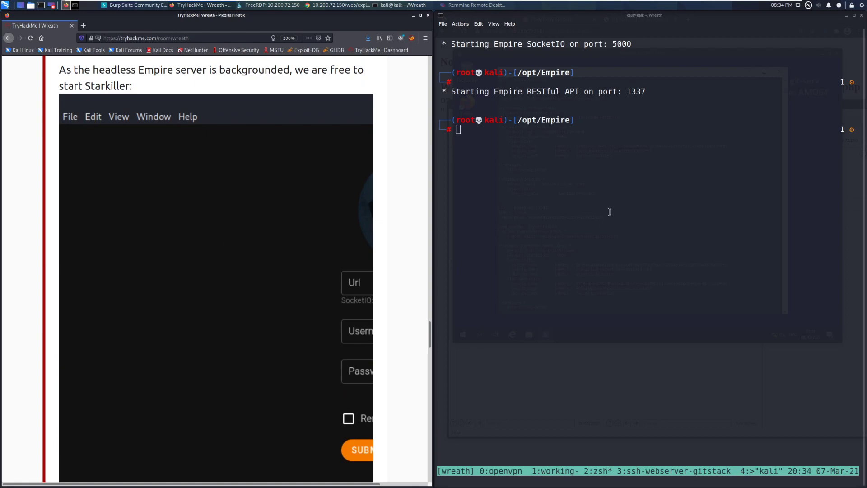
Run starkiller from the prompt to bring up its login window.
type("star")
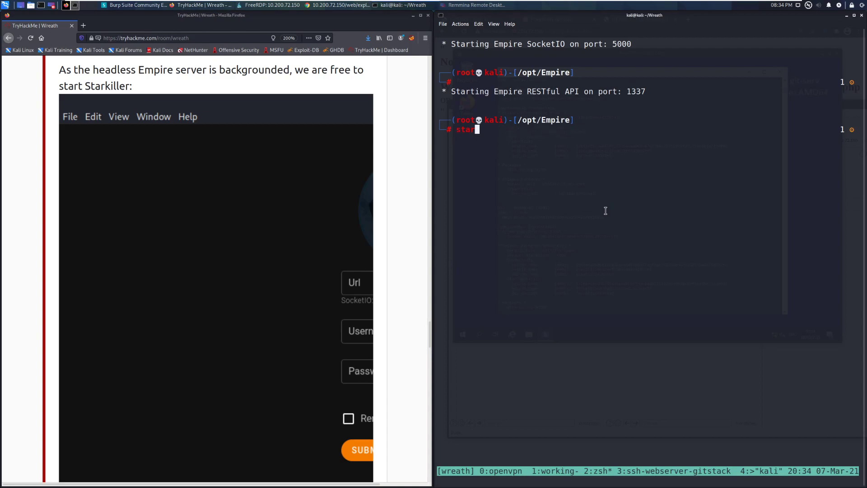
type("ki")
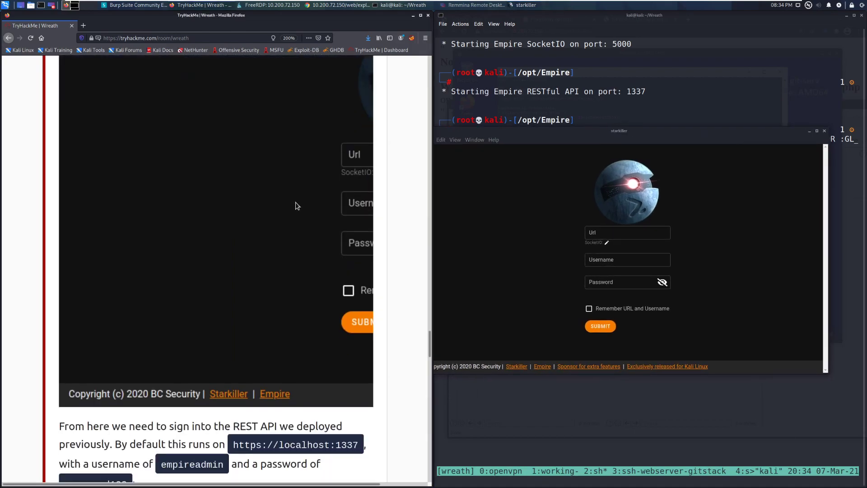
scroll("down", 3)
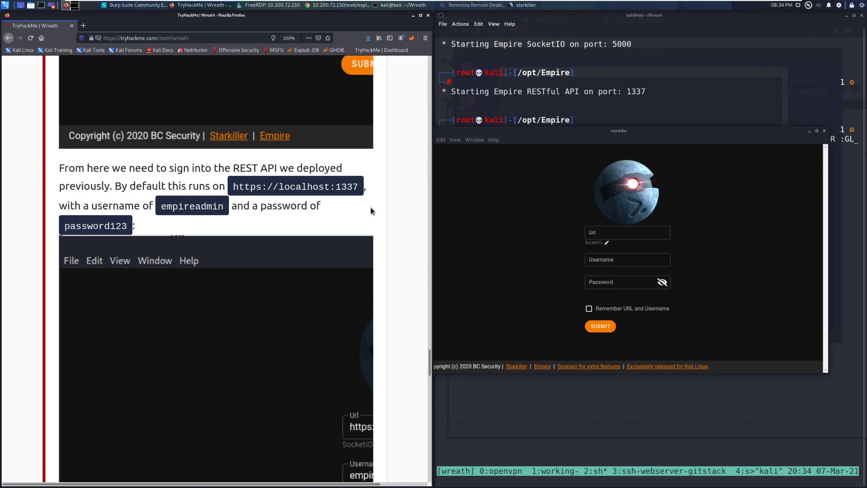
mouse_move(312, 200)
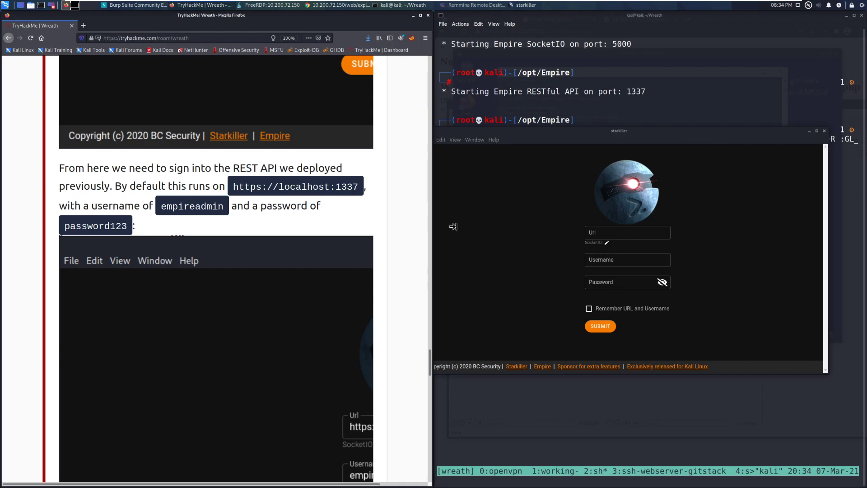
left_click(626, 232)
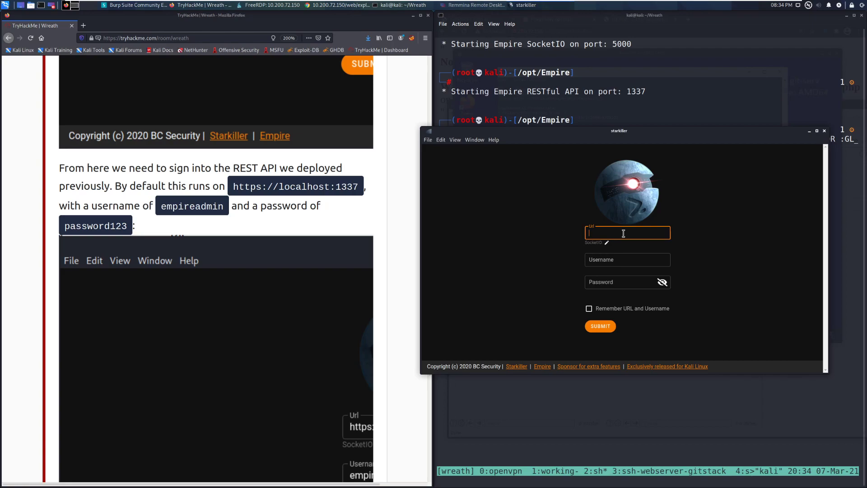
type("https://localhost:1337")
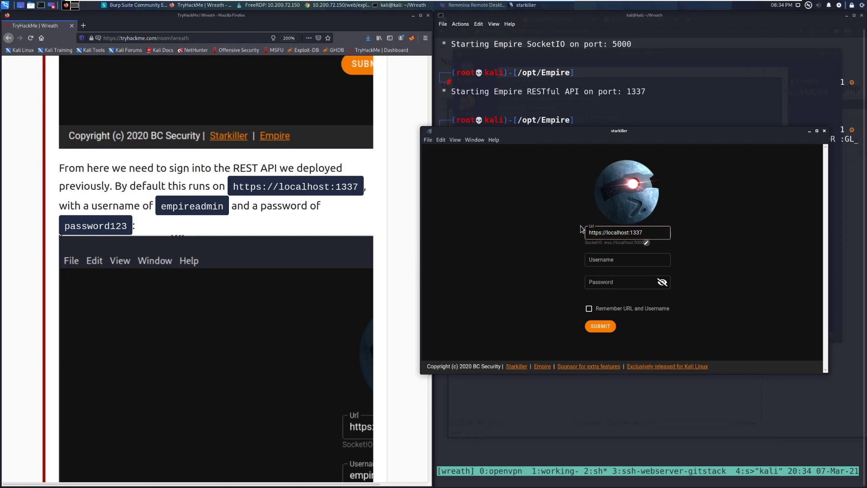
type("empireadmin")
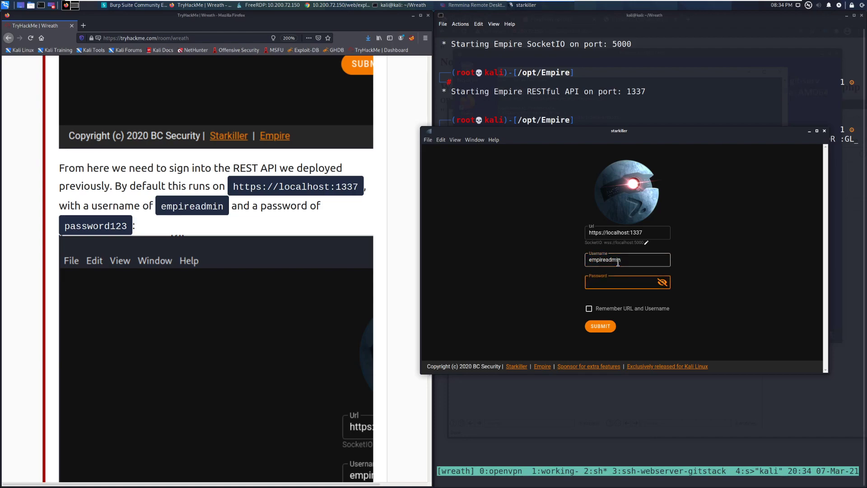
type("password123")
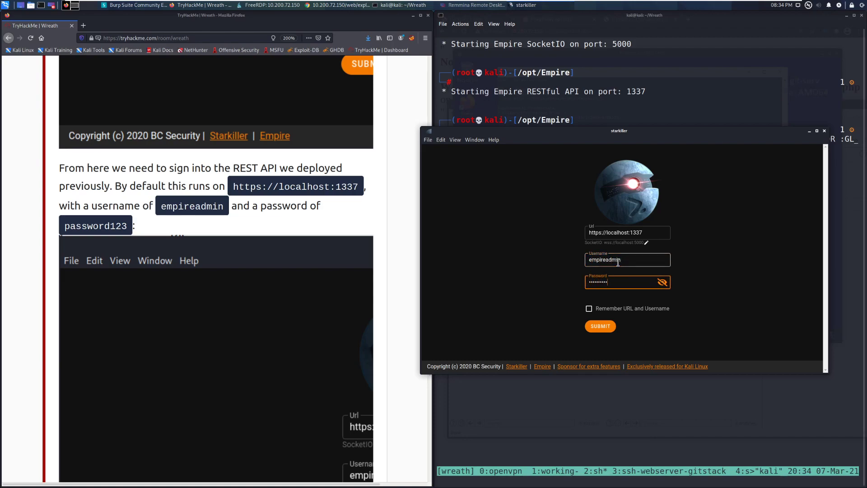
Tick Remember URL and Username and submit to reach the Listeners page.
left_click(587, 308)
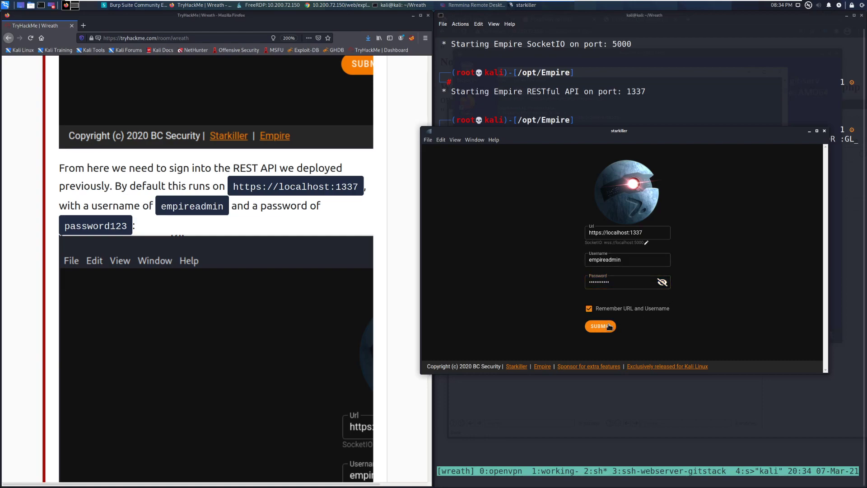
left_click(599, 326)
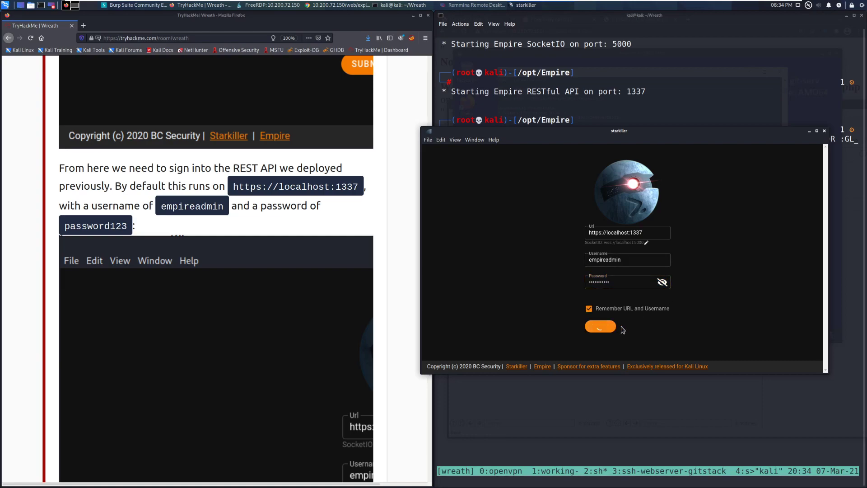
left_click(600, 326)
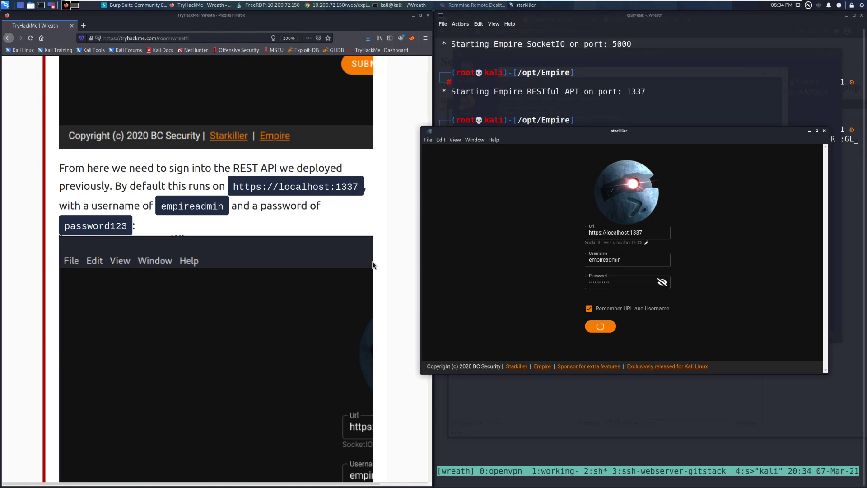
left_click(600, 326)
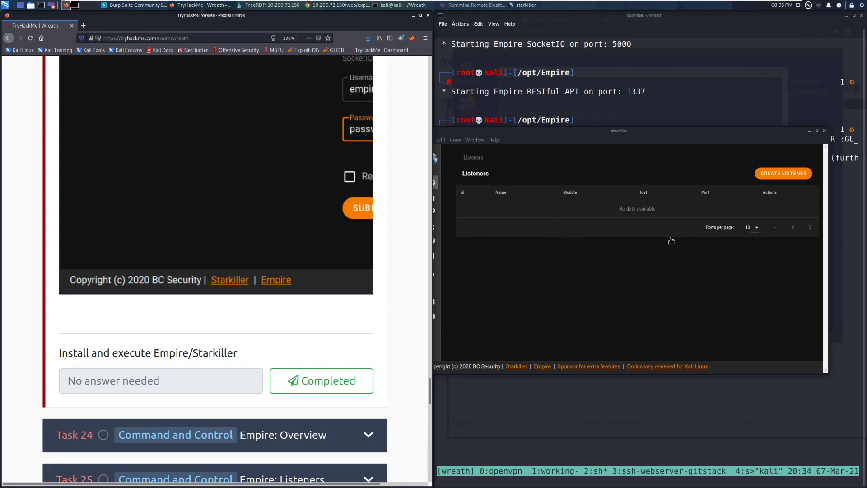
Mark the Install and execute Empire/Starkiller question as Completed on TryHackMe.
left_click_drag(617, 130, 614, 122)
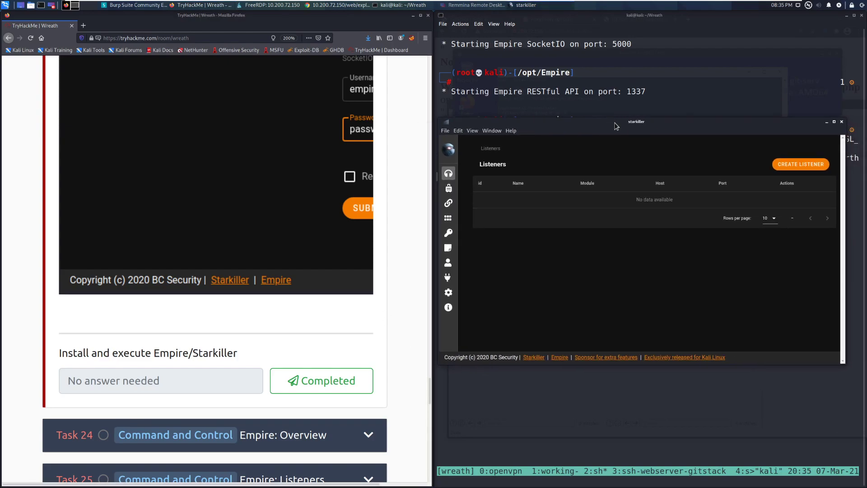
left_click(321, 380)
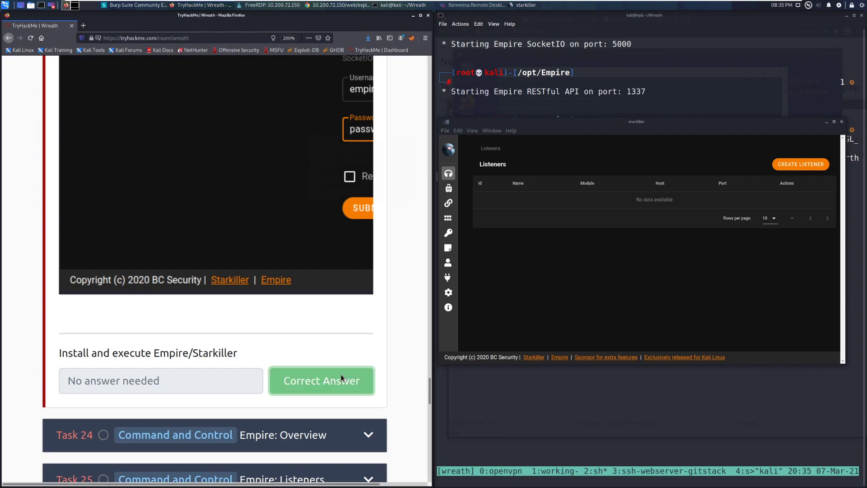
left_click(321, 380)
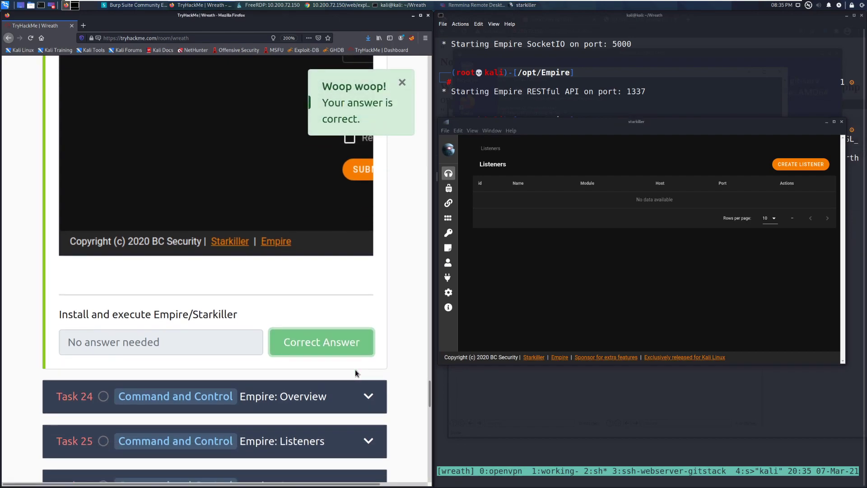